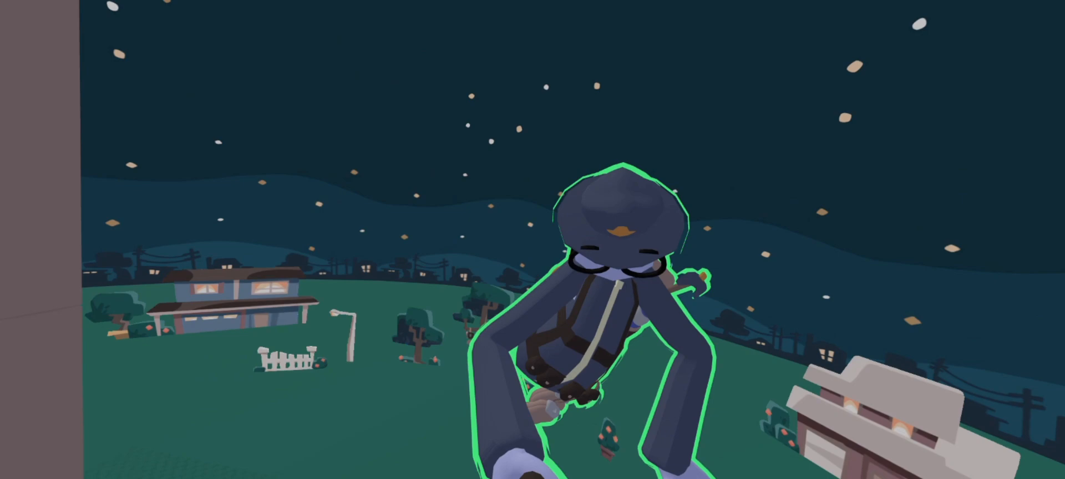
{"action": "mouse_move", "coordinate": [533, 239]}
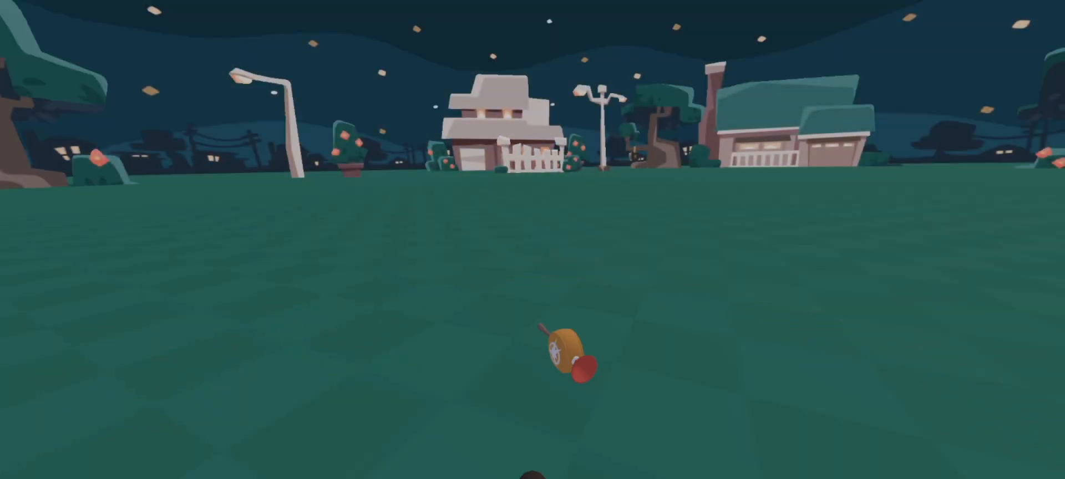
{"action": "mouse_move", "coordinate": [533, 240]}
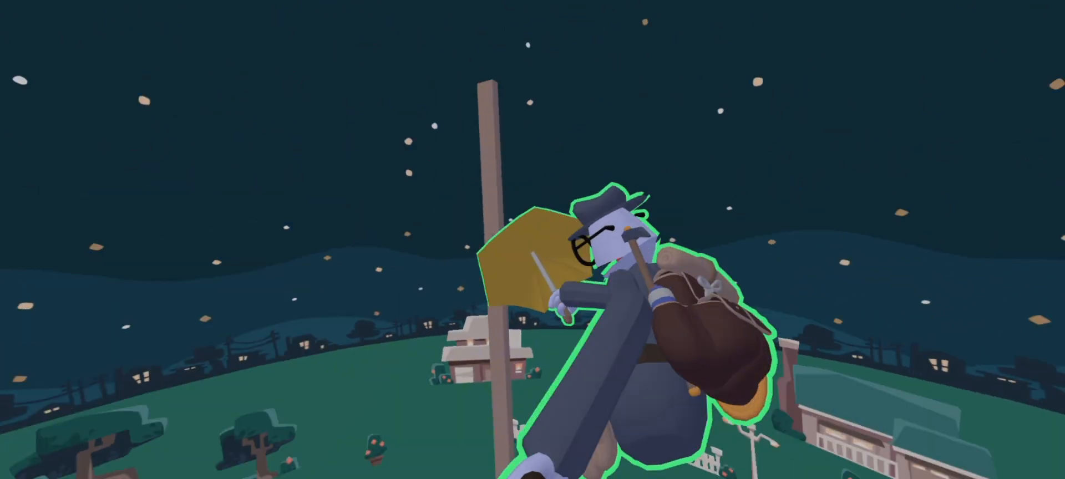
{"action": "mouse_move", "coordinate": [533, 239]}
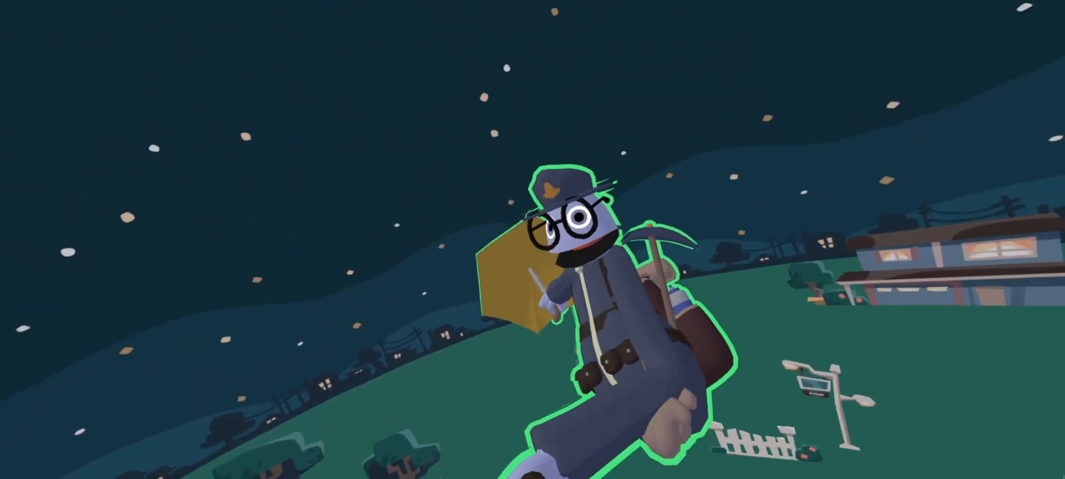